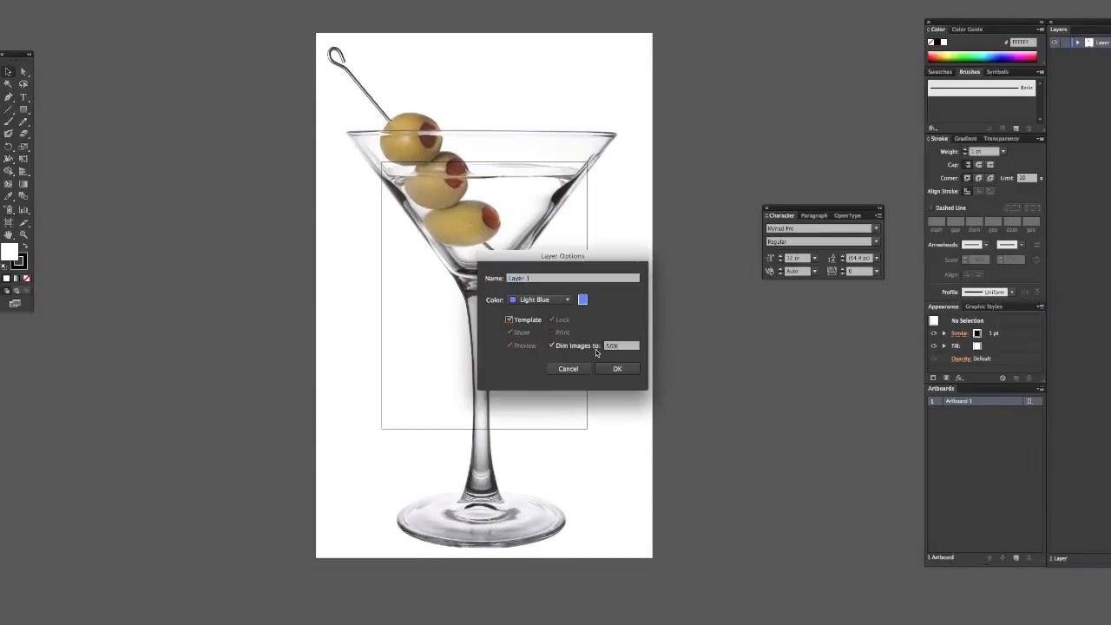
# Step: Make the martini photo layer a template dimmed to 50% via Layer Options
pyautogui.click(617, 368)
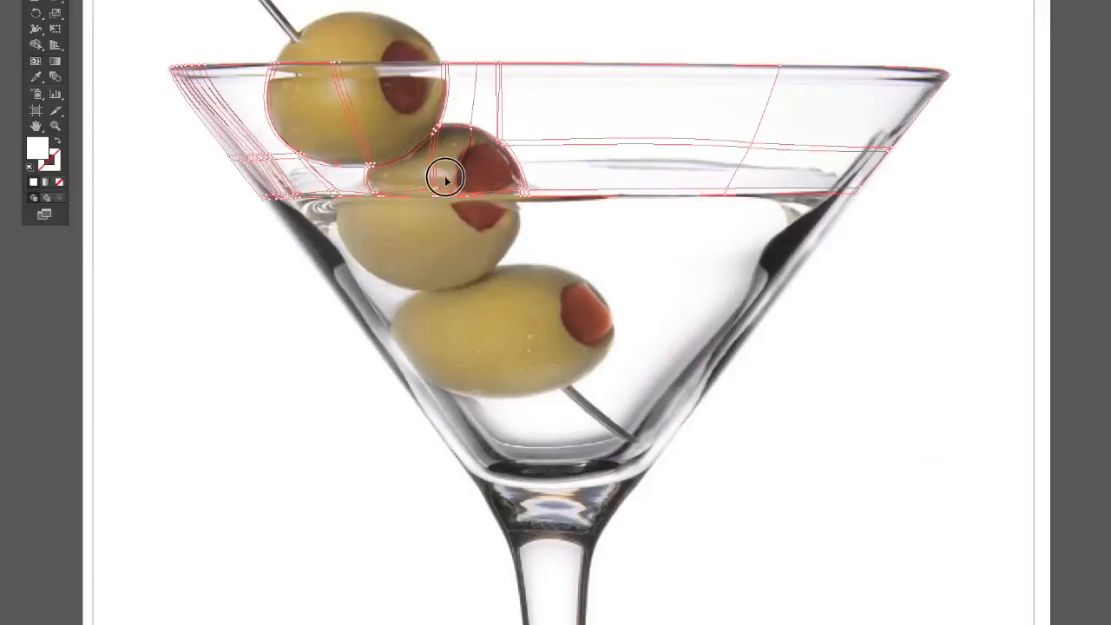
pyautogui.moveTo(125, 108)
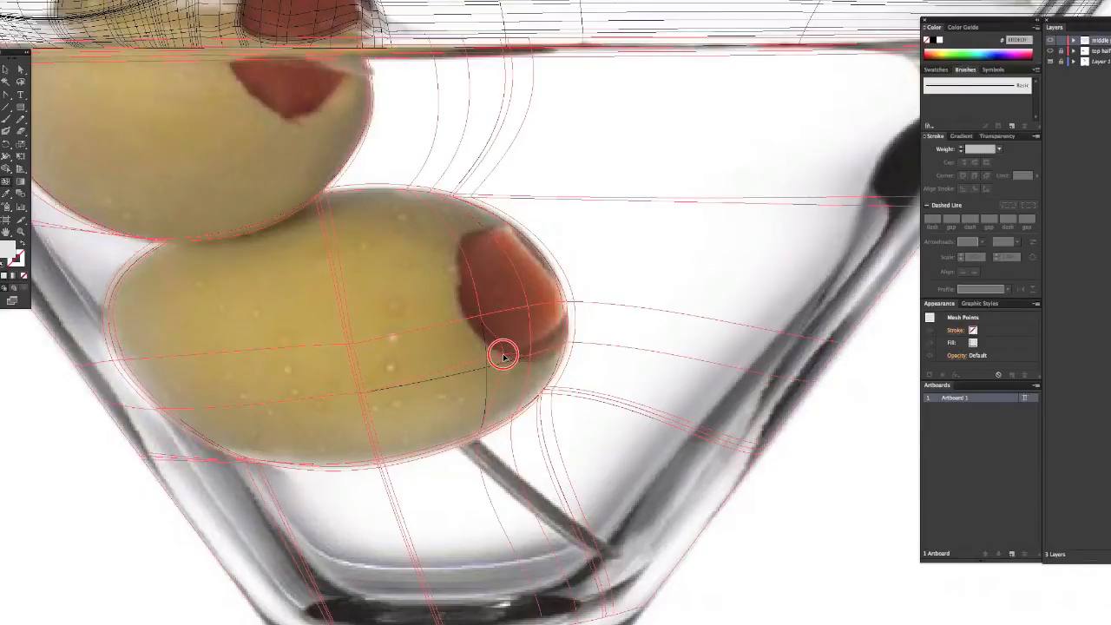
# Step: Reshape the bottom olive's mesh points so the grid follows its round form
pyautogui.moveTo(504, 356); pyautogui.dragTo(459, 241)
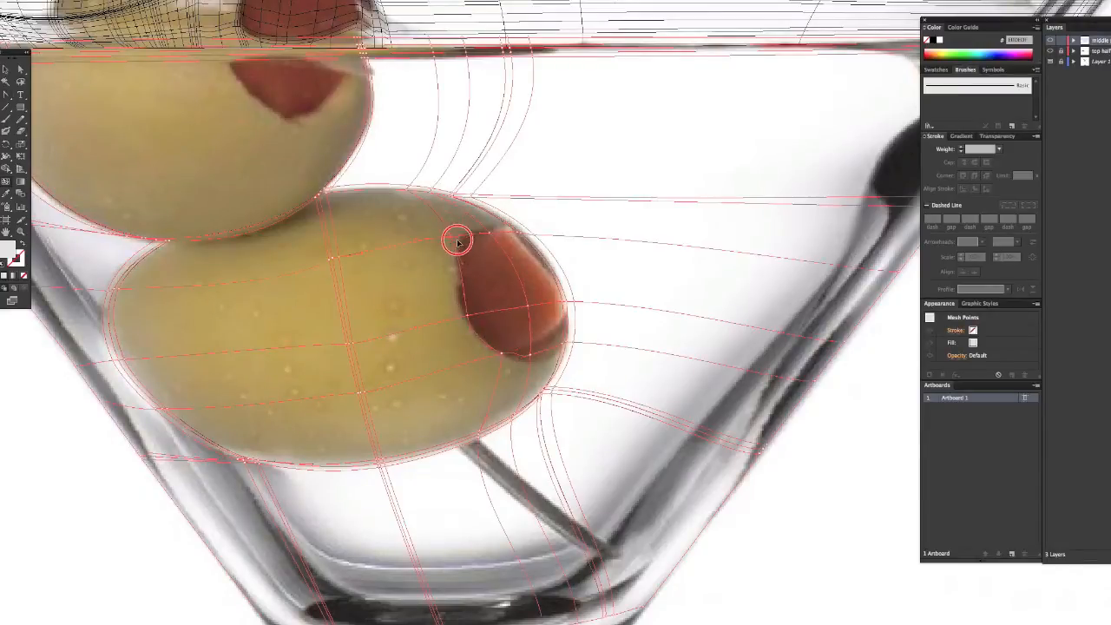